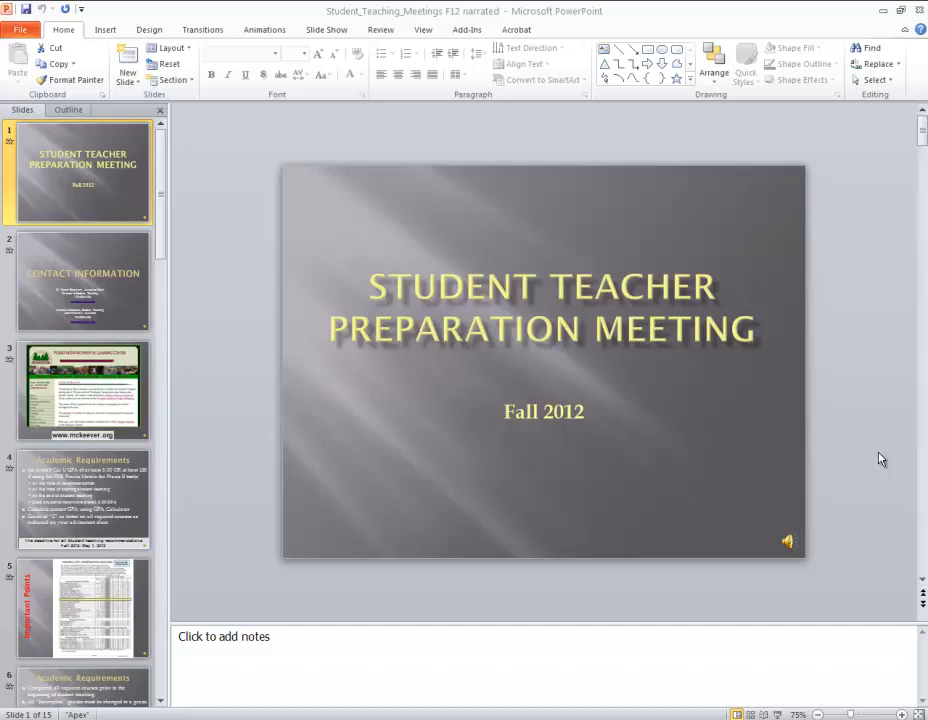
mouse_move(488, 164)
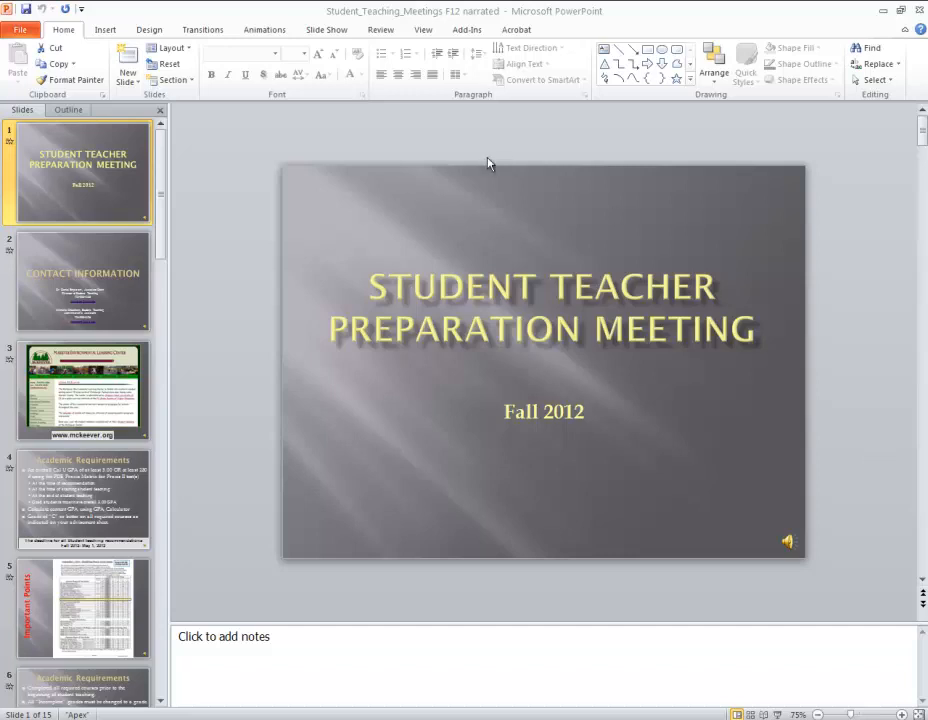
mouse_move(230, 172)
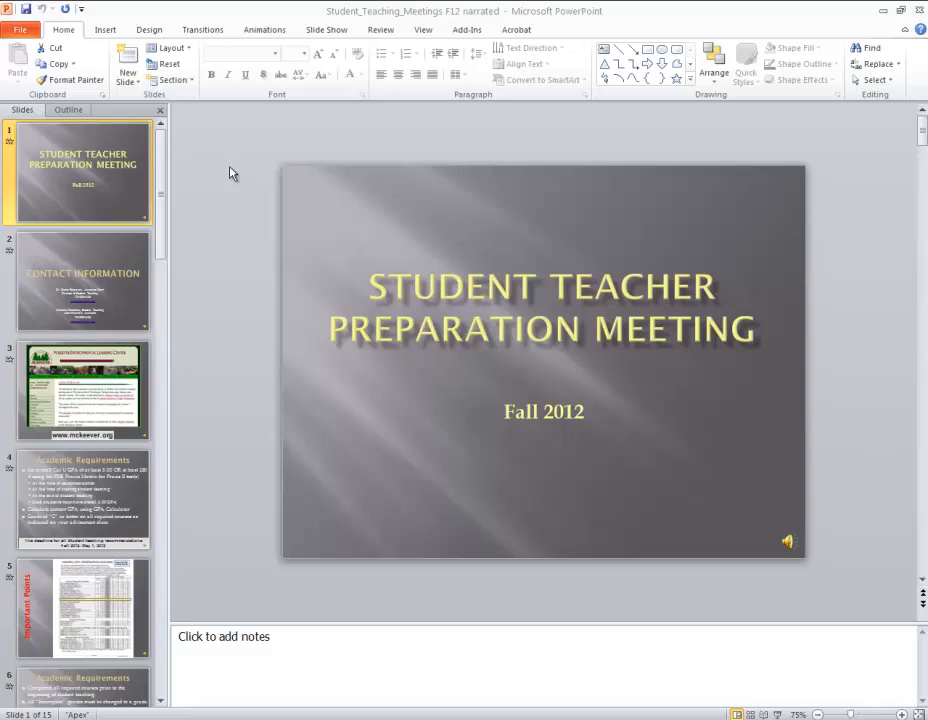
mouse_move(224, 164)
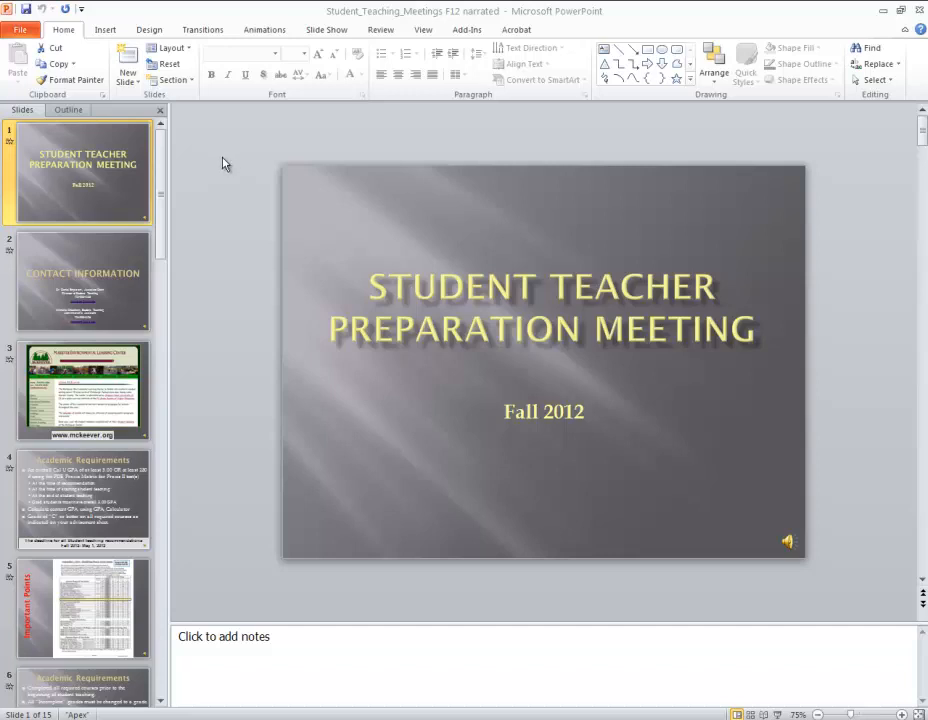
mouse_move(220, 156)
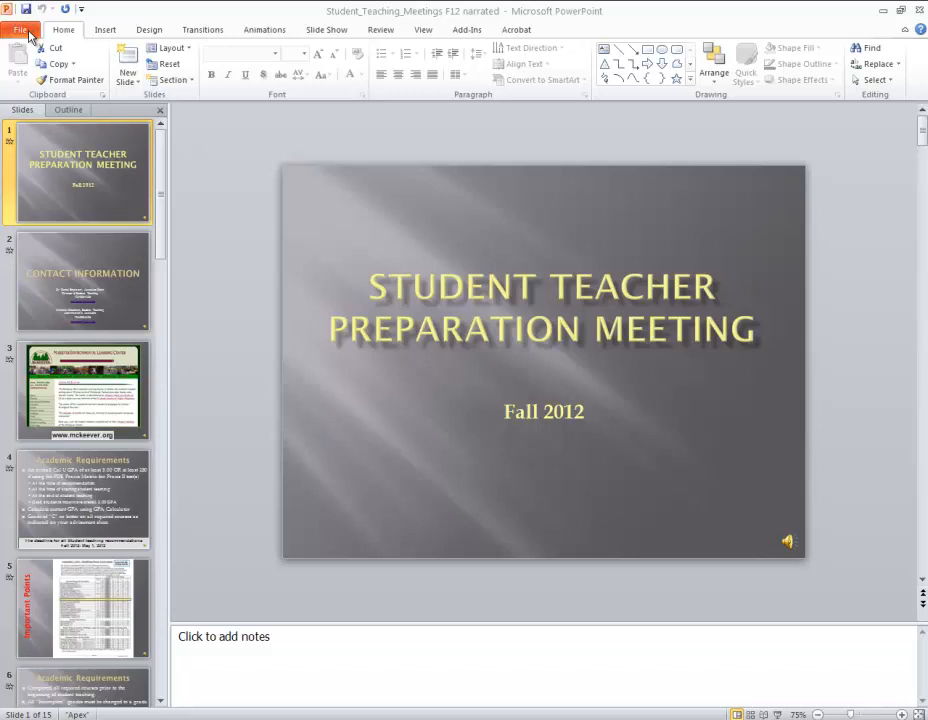
Reach the Create a Video options under File > Save & Send.
left_click(22, 30)
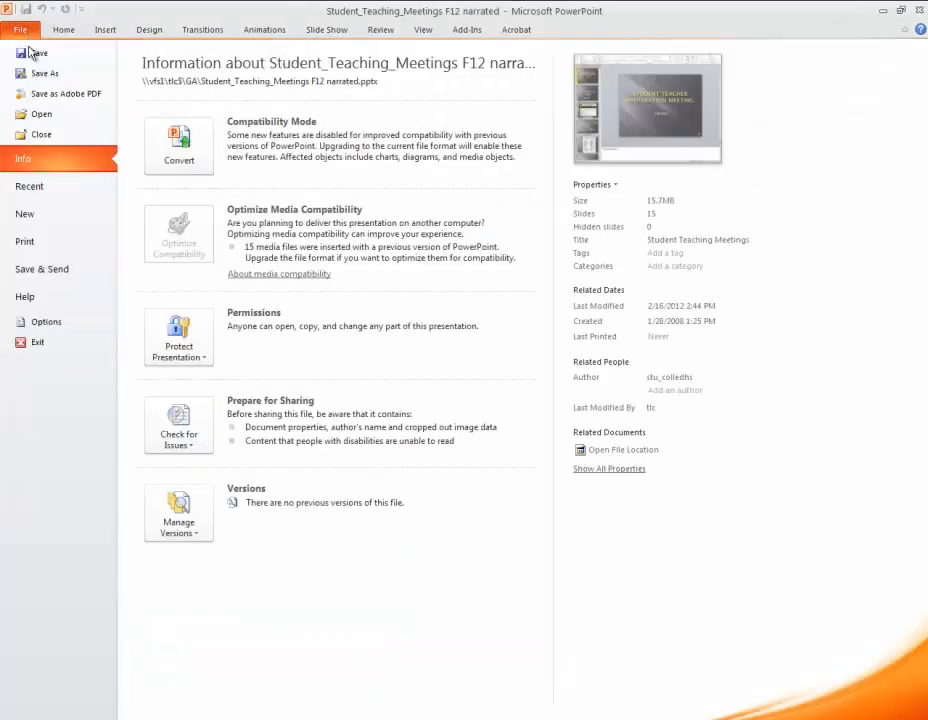
mouse_move(72, 272)
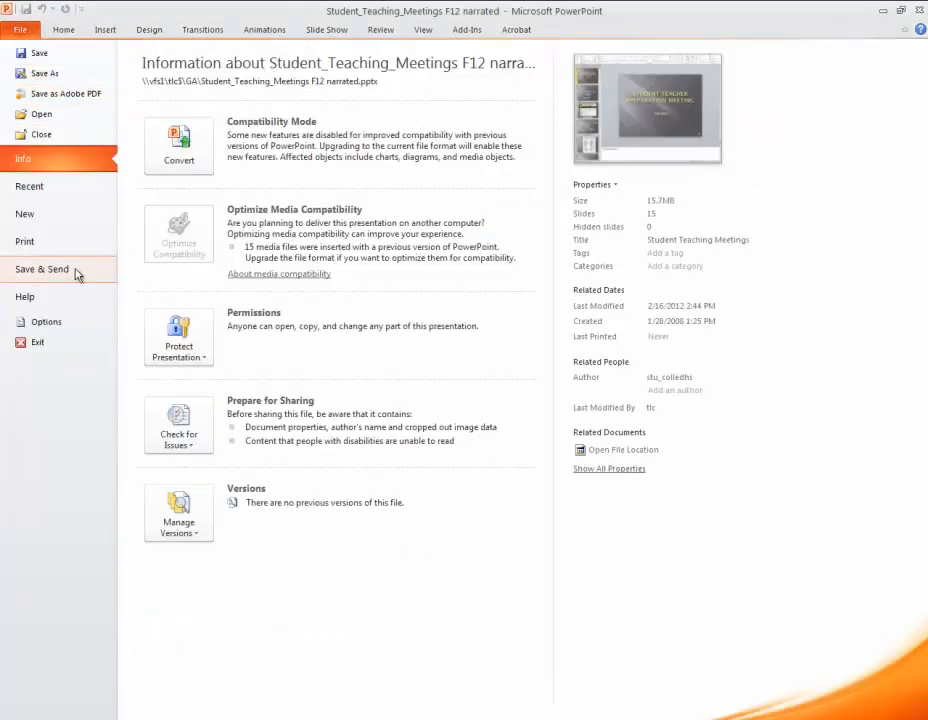
left_click(42, 268)
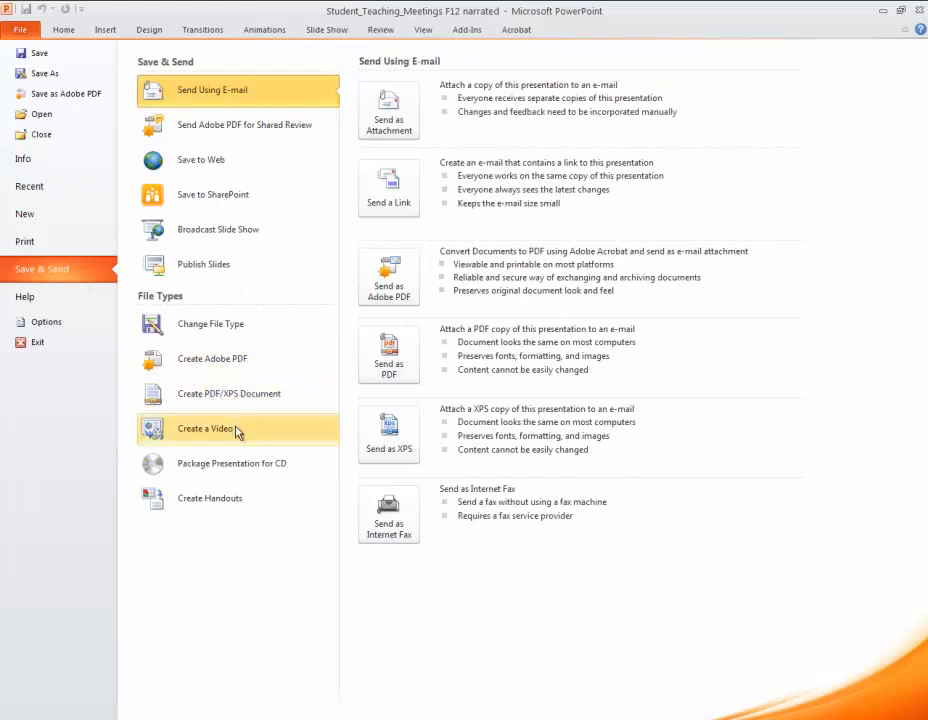
left_click(204, 428)
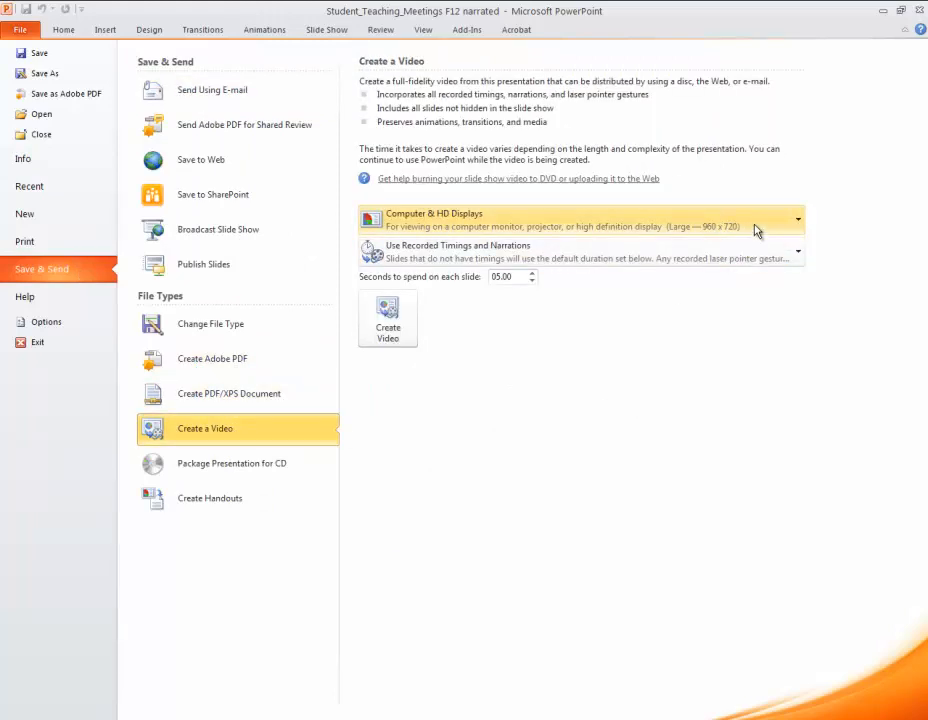
Expand the video quality list showing Computer & HD Displays, Internet & DVD and Portable Devices.
left_click(792, 218)
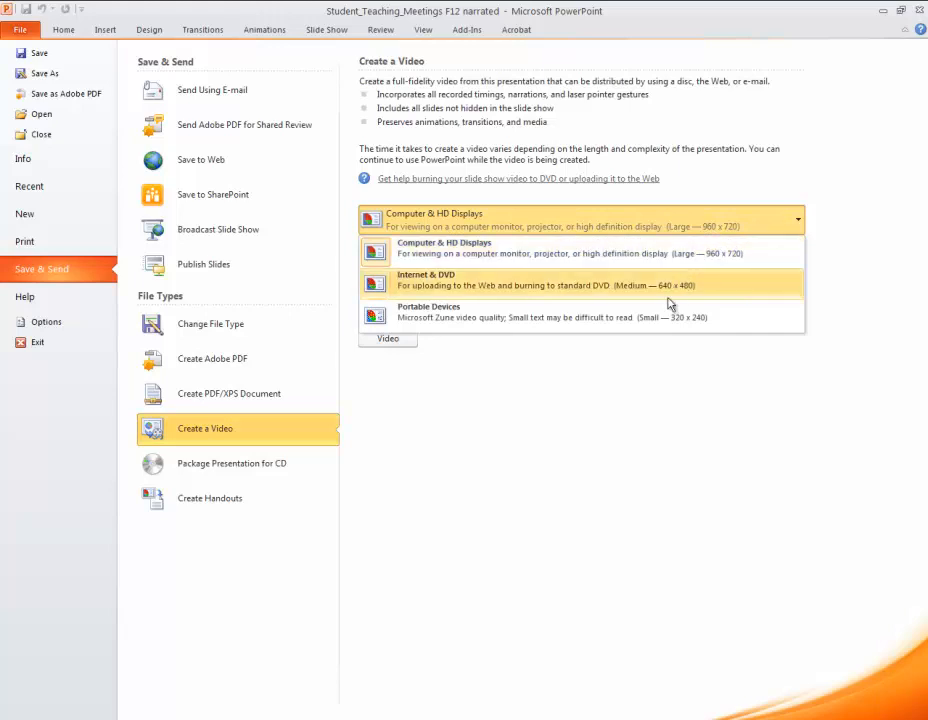
mouse_move(540, 252)
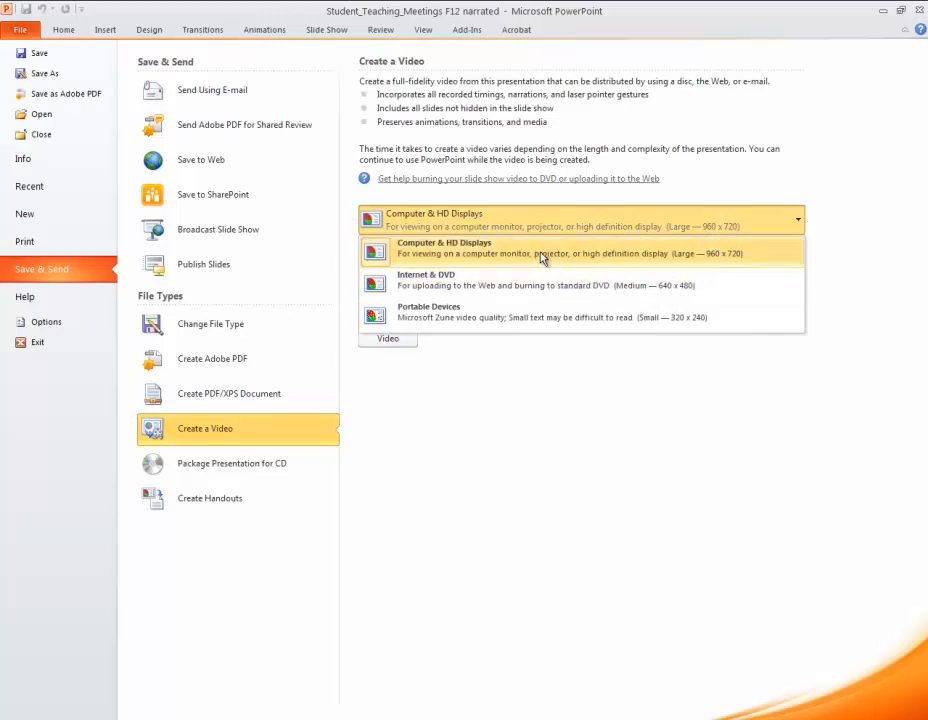
mouse_move(648, 260)
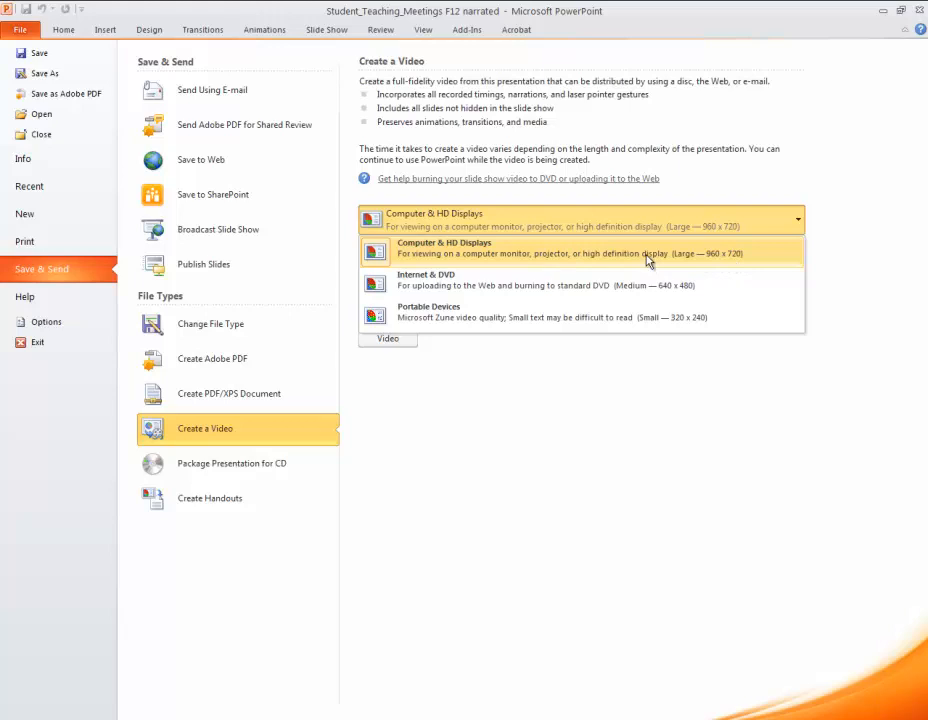
mouse_move(676, 254)
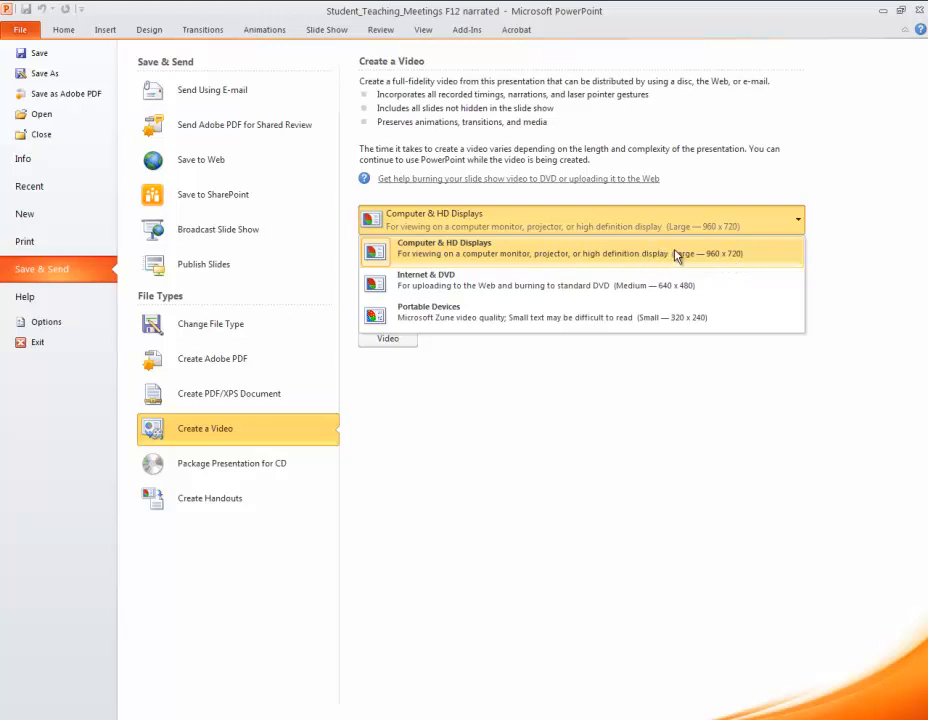
mouse_move(696, 256)
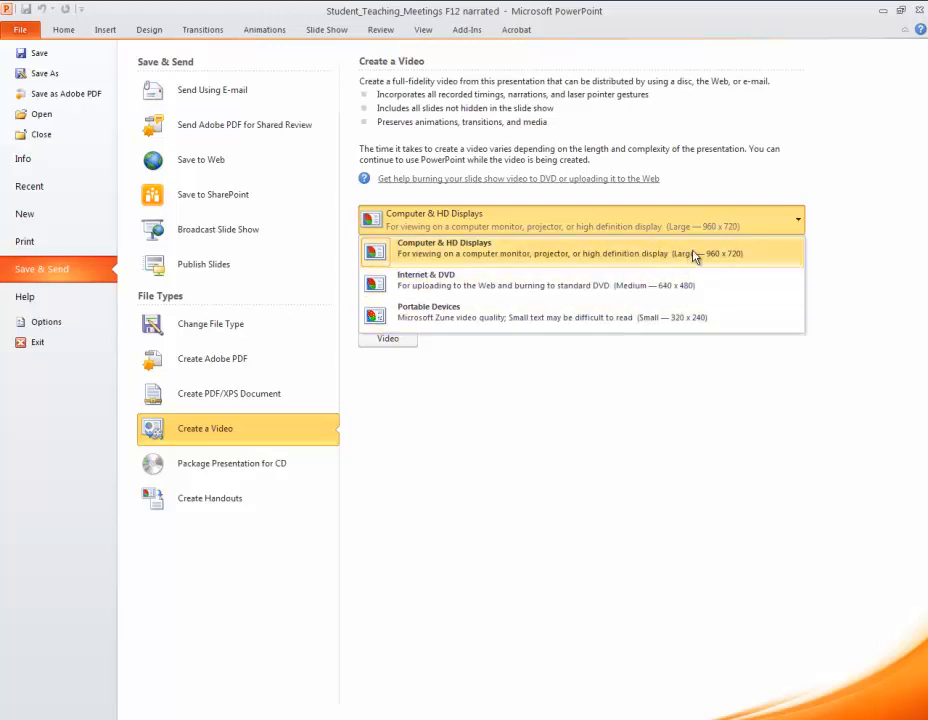
mouse_move(716, 260)
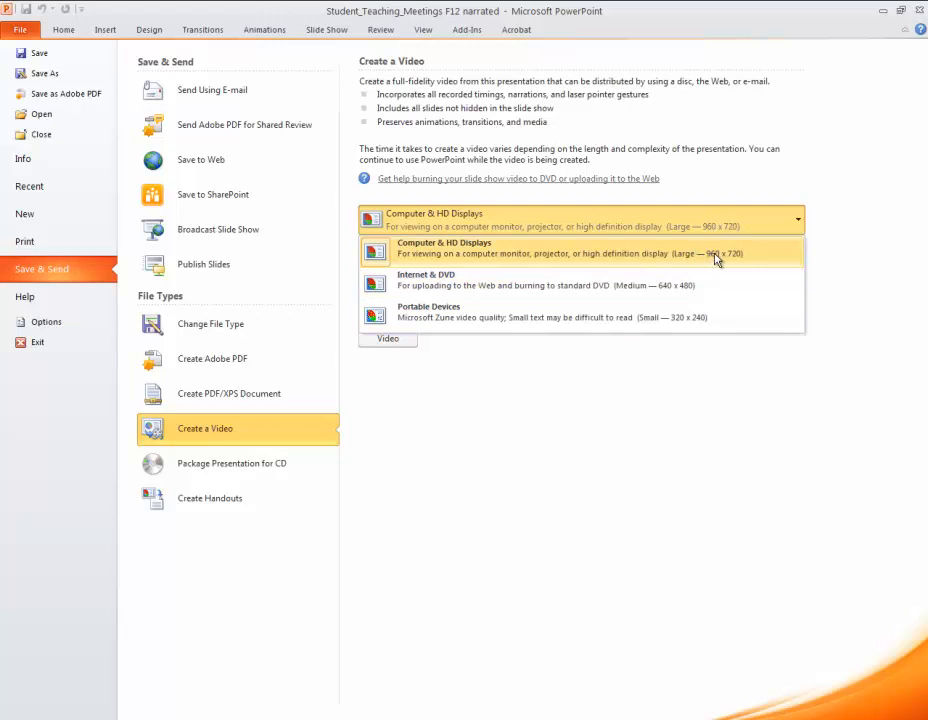
mouse_move(524, 292)
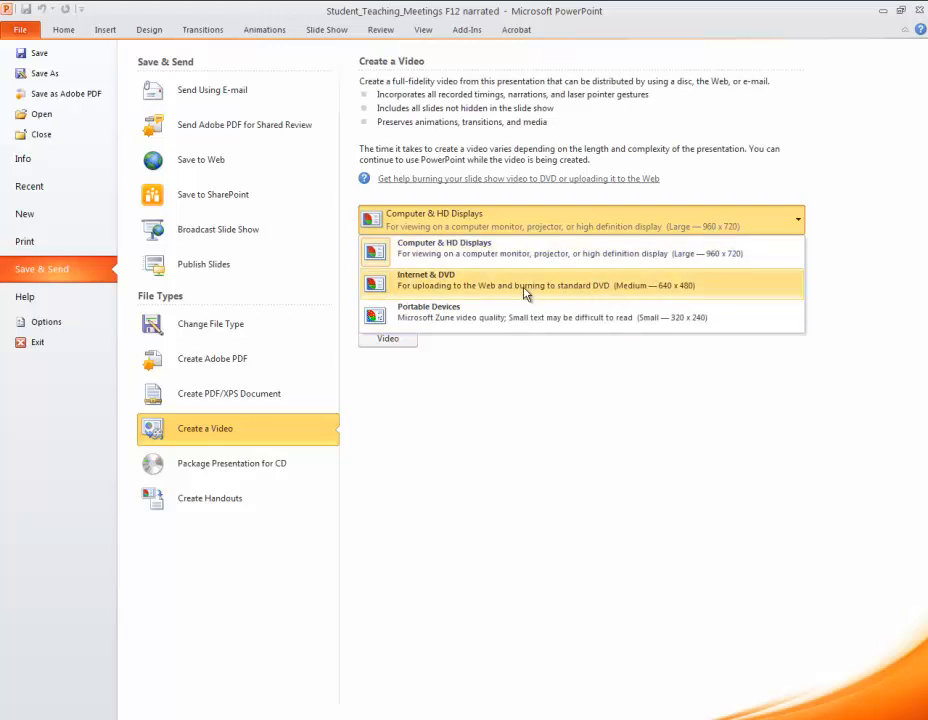
mouse_move(532, 284)
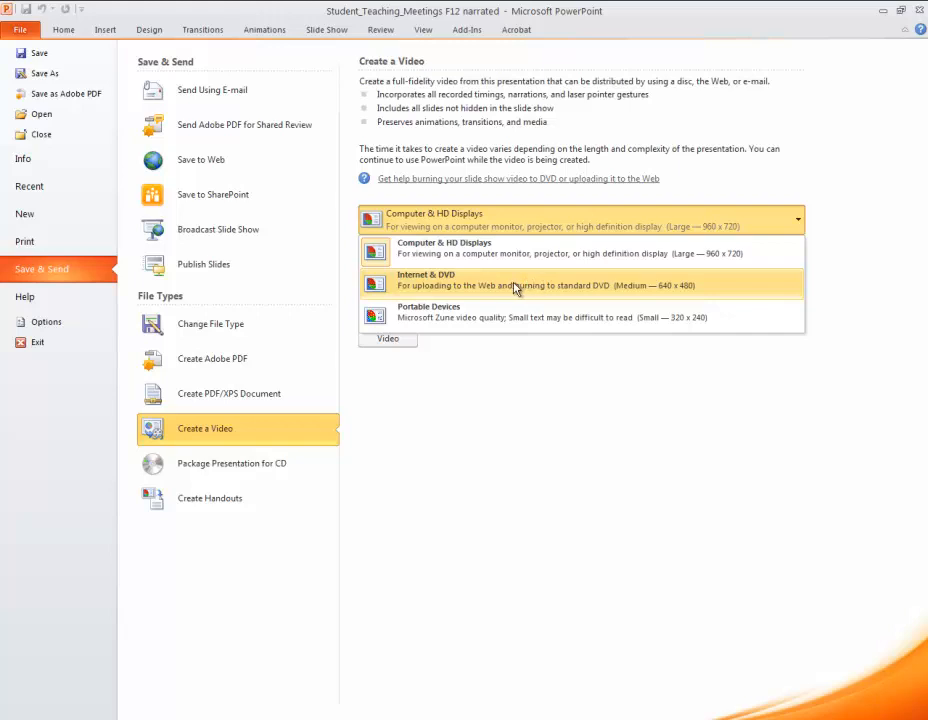
mouse_move(572, 288)
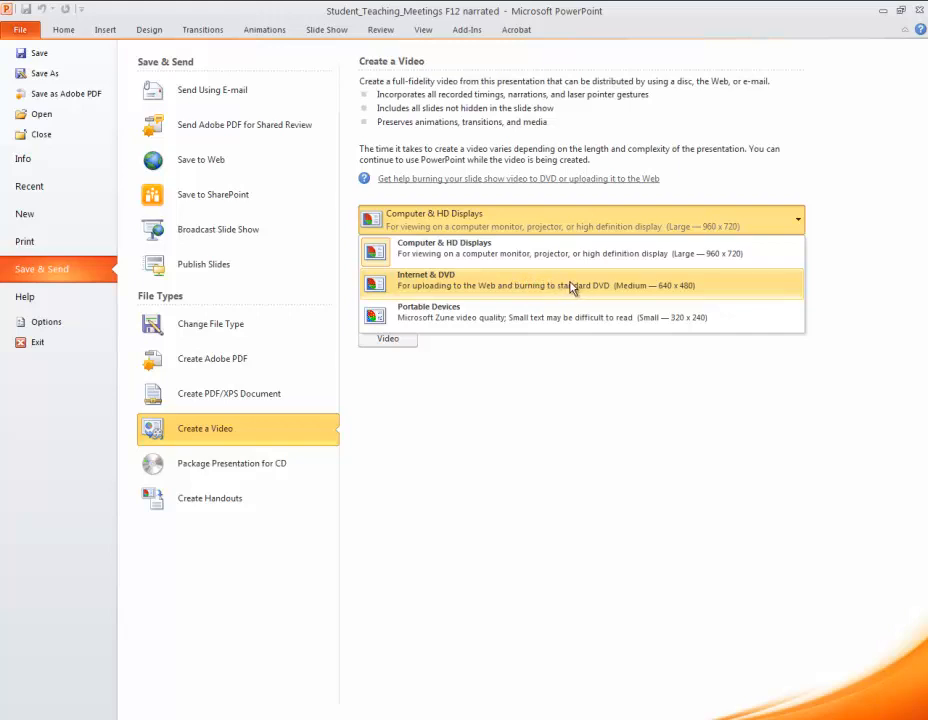
mouse_move(588, 258)
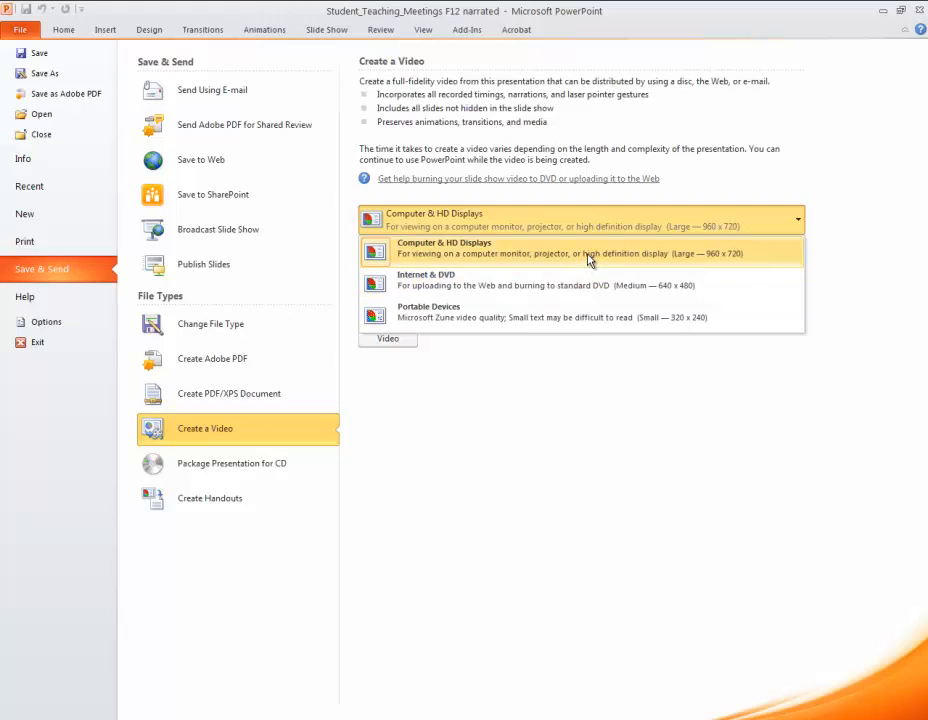
mouse_move(588, 290)
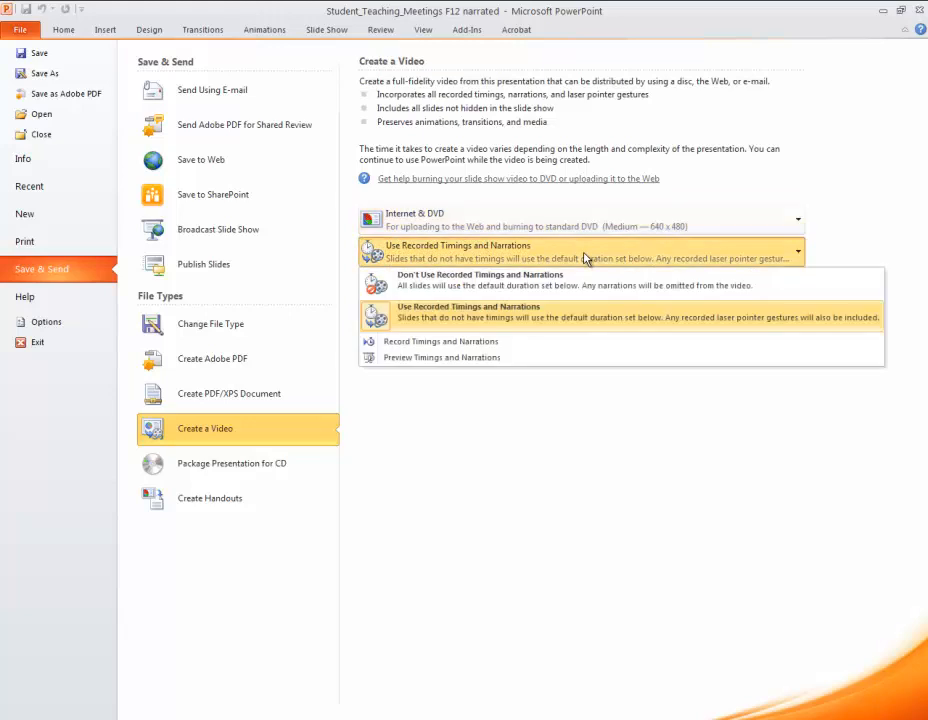
mouse_move(548, 318)
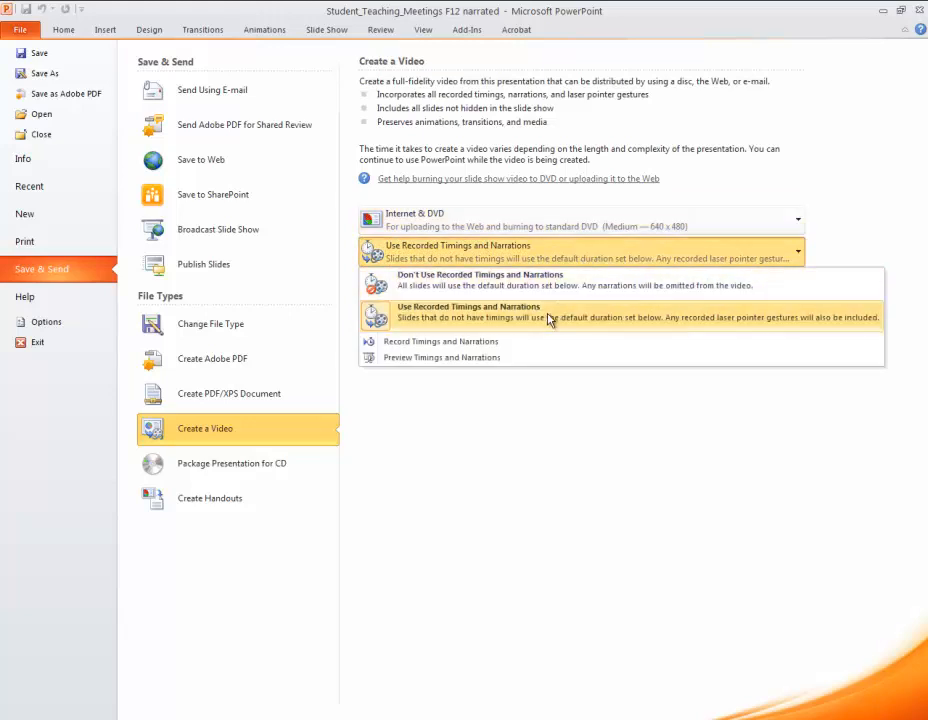
mouse_move(486, 320)
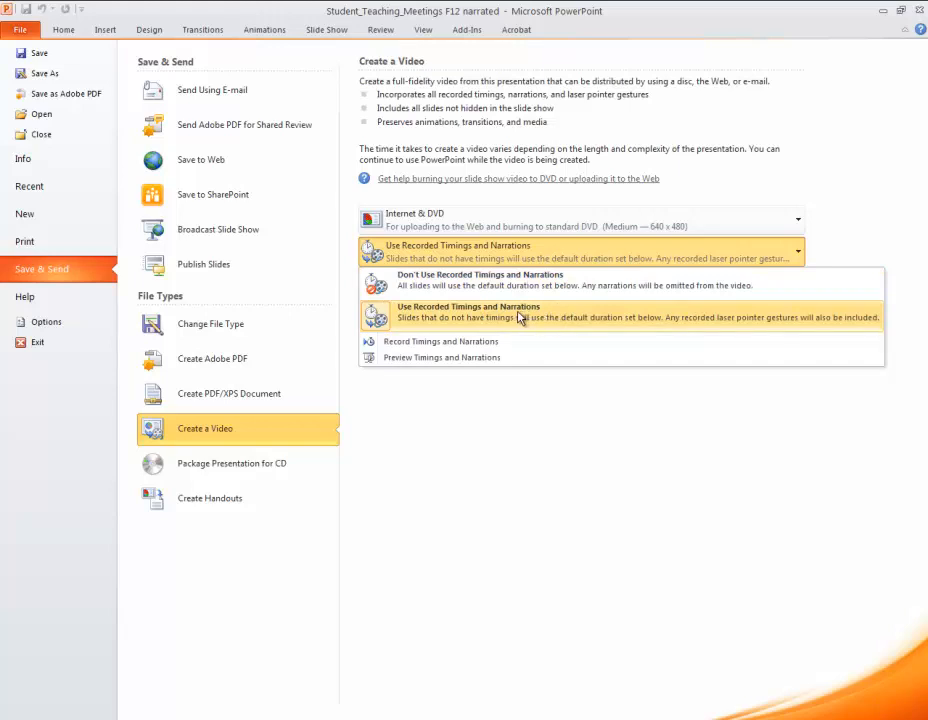
mouse_move(544, 318)
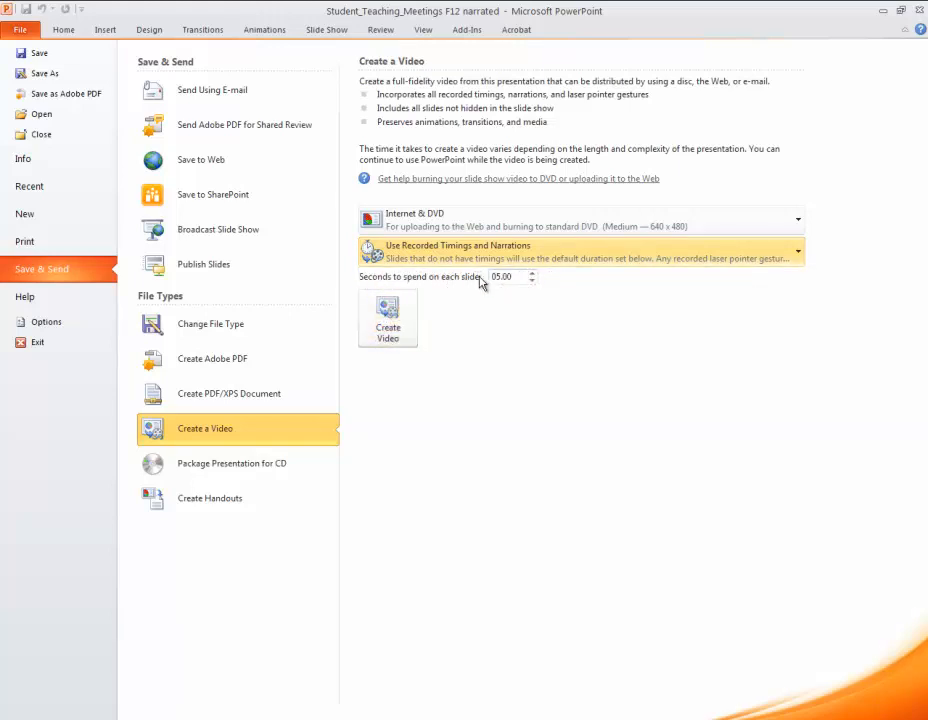
left_click(796, 250)
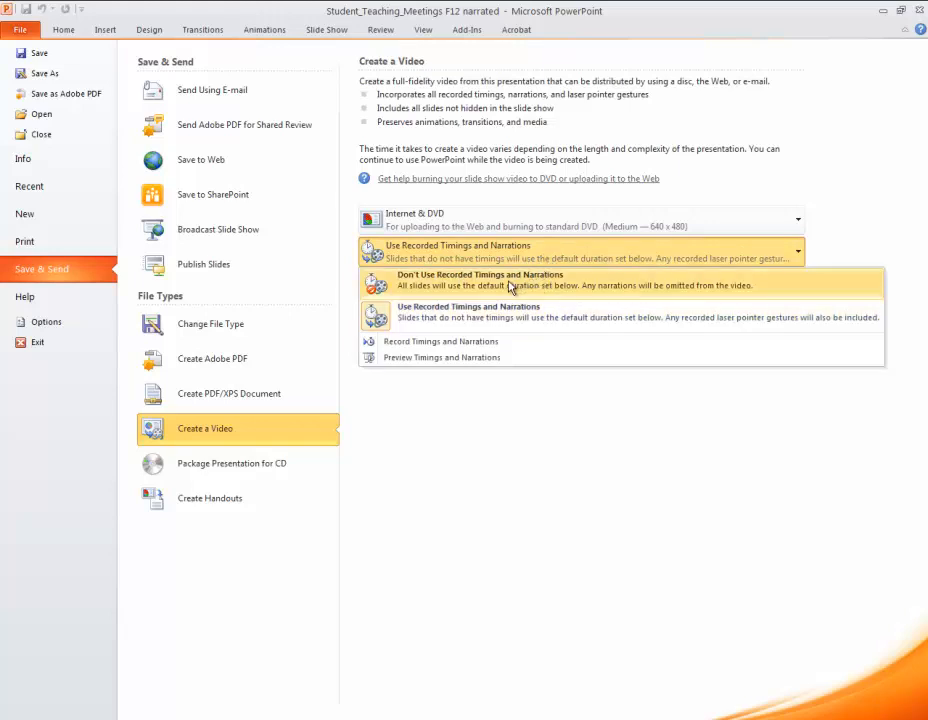
mouse_move(564, 320)
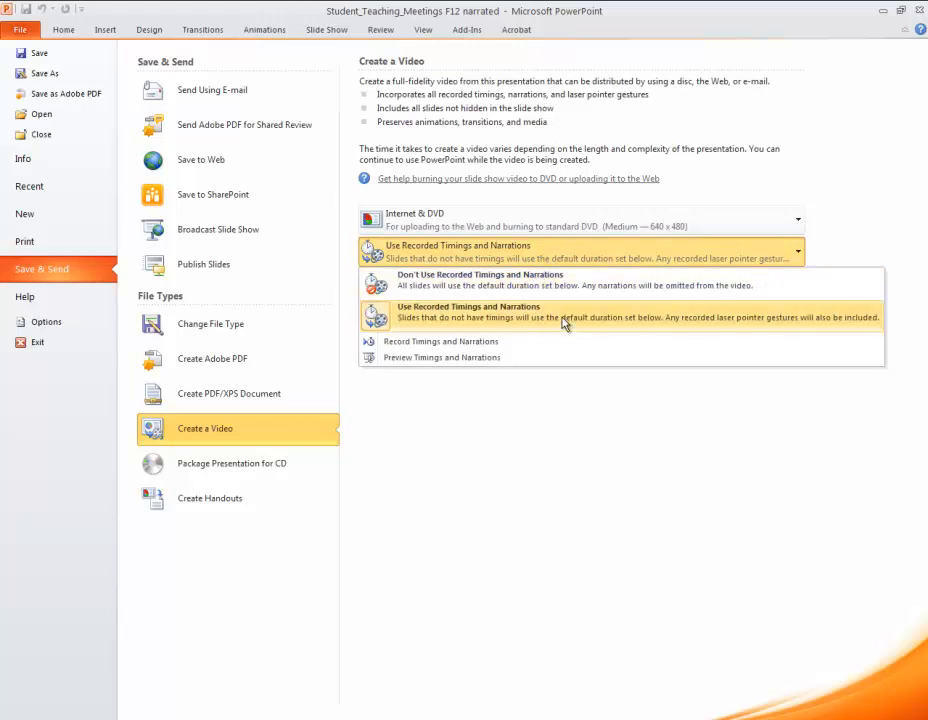
left_click(468, 312)
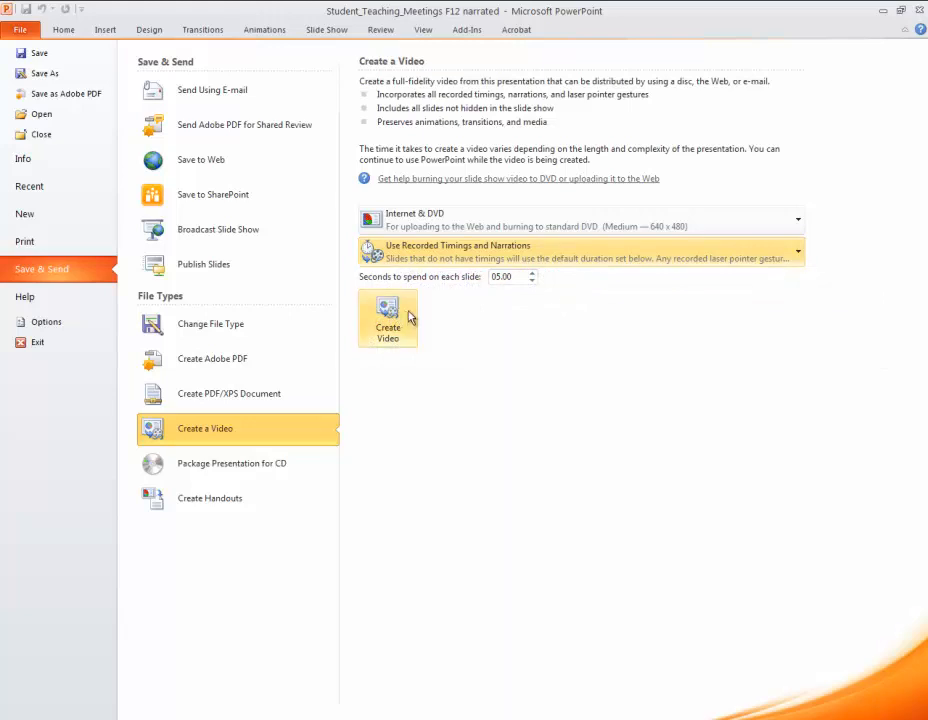
Create the video and save 'Student_Teaching_Meetings F12 narrated' as Windows Media Video to the Desktop.
left_click(388, 316)
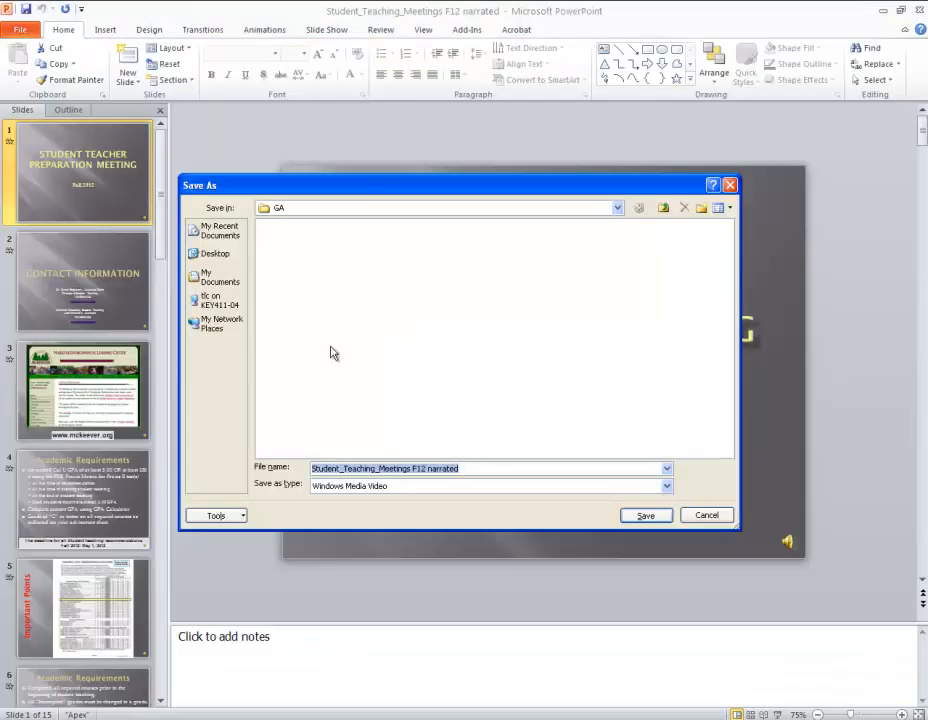
left_click(214, 252)
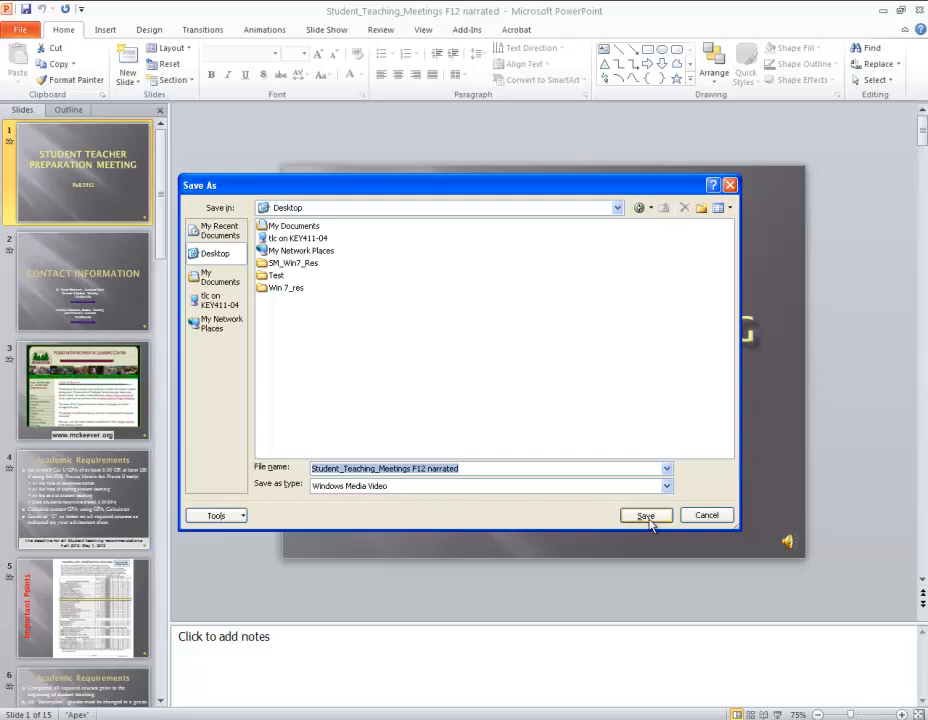
left_click(644, 516)
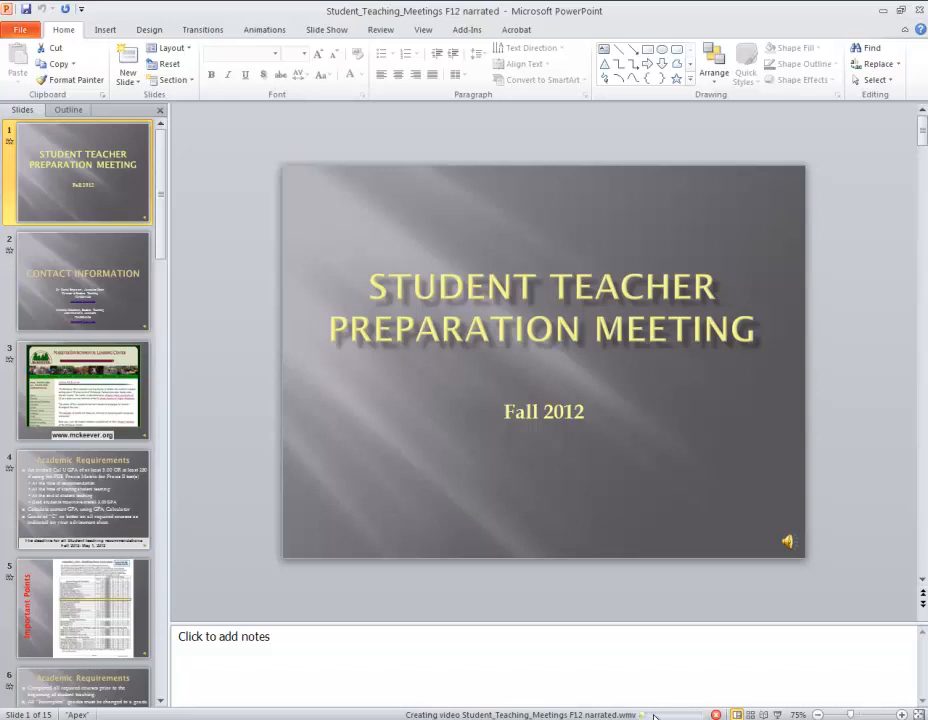
mouse_move(804, 28)
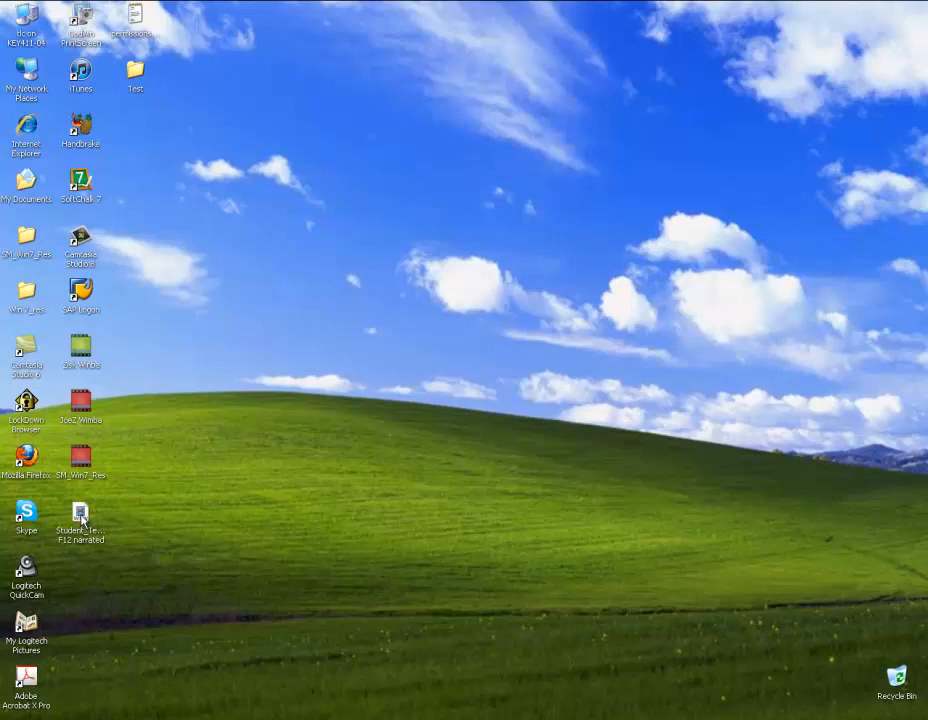
double_click(80, 512)
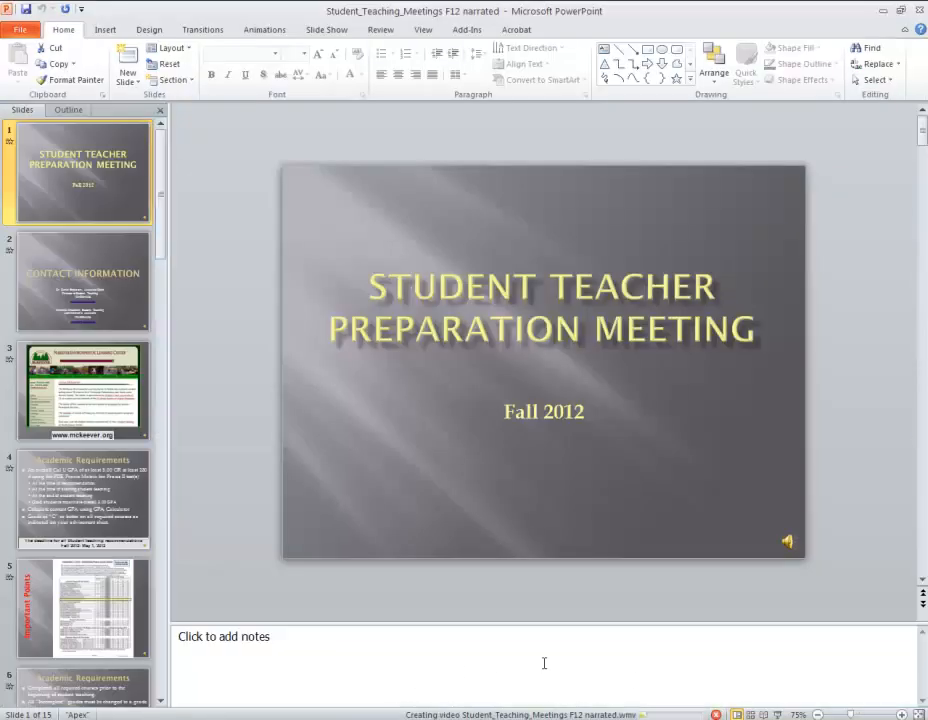